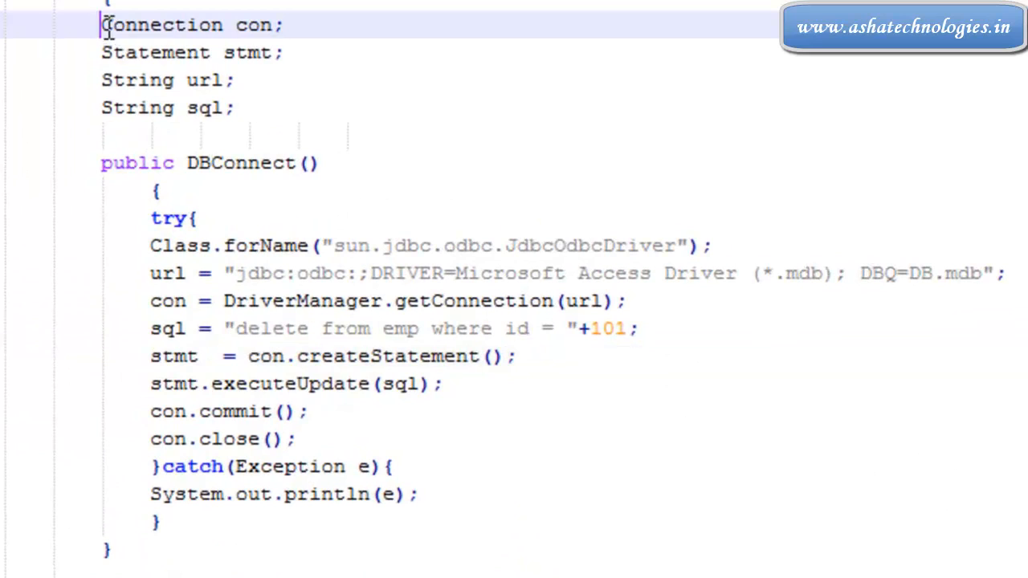
Walk through the JDBC code: Statement, url/sql declarations, driver loading, commit and close.
{"action": "left_click", "coordinate": [199, 52]}
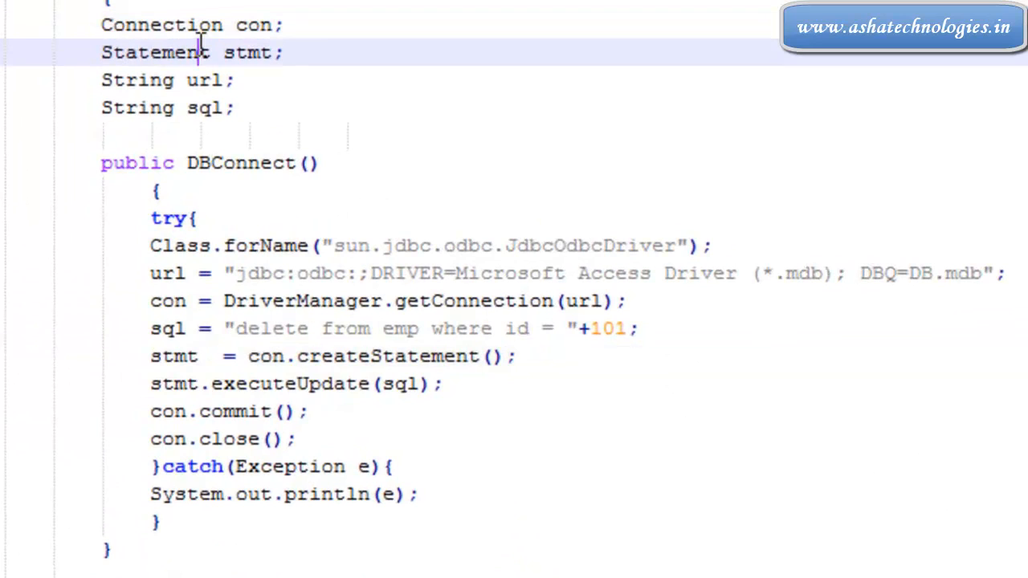
{"action": "mouse_move", "coordinate": [224, 80]}
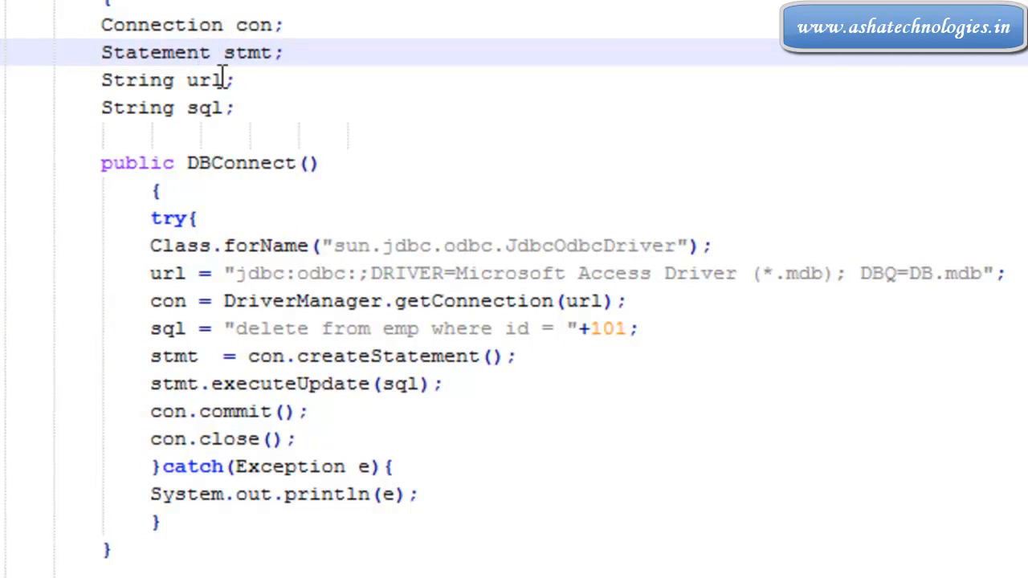
{"action": "left_click", "coordinate": [211, 106]}
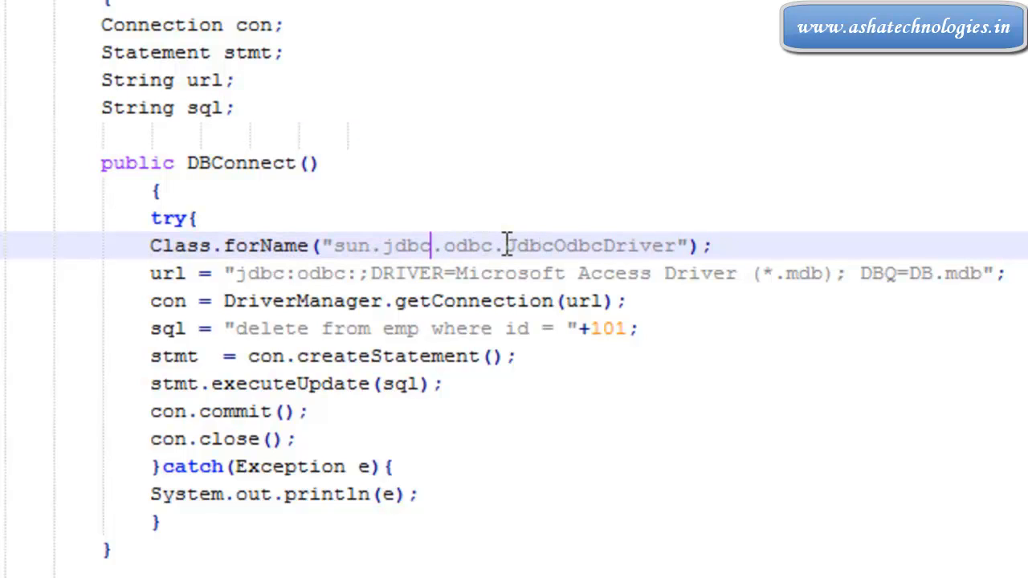
{"action": "double_click", "coordinate": [590, 245]}
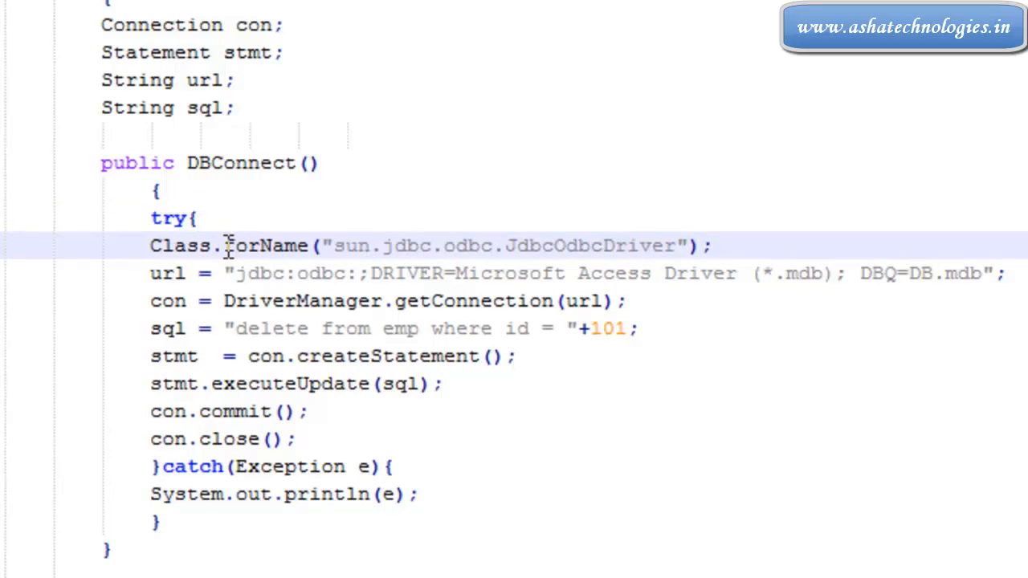
{"action": "double_click", "coordinate": [267, 246]}
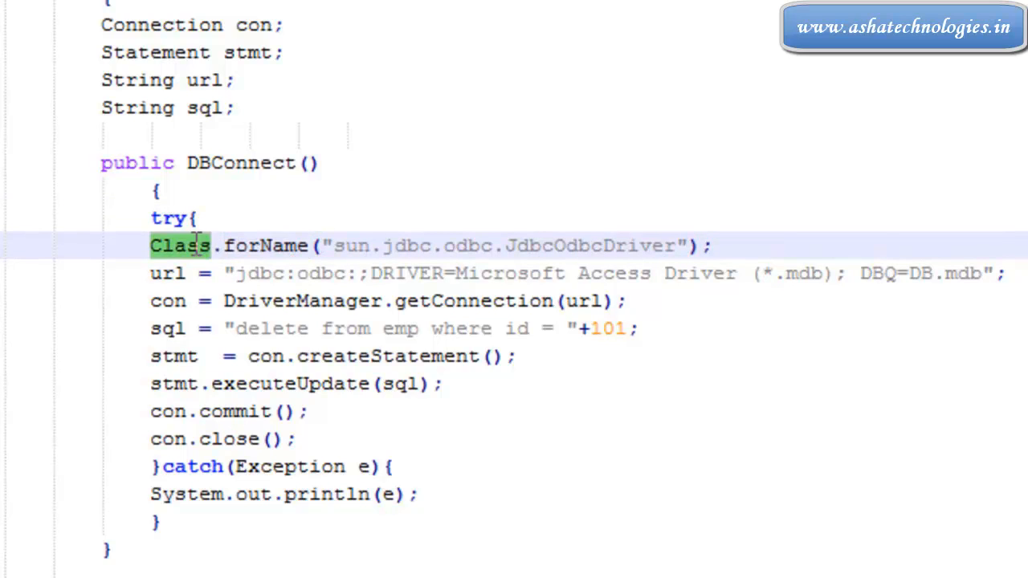
{"action": "left_click", "coordinate": [168, 218]}
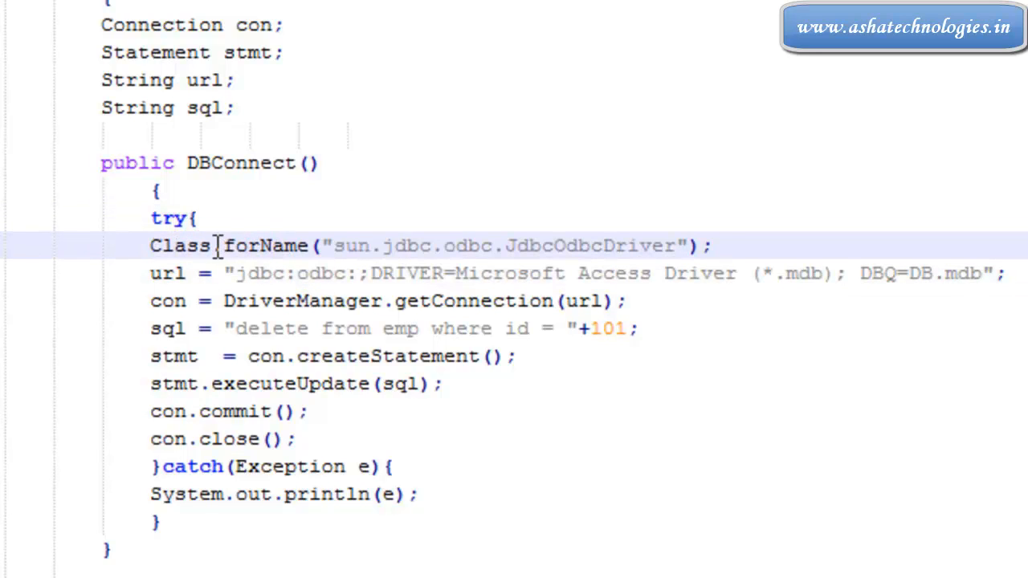
{"action": "mouse_move", "coordinate": [243, 281]}
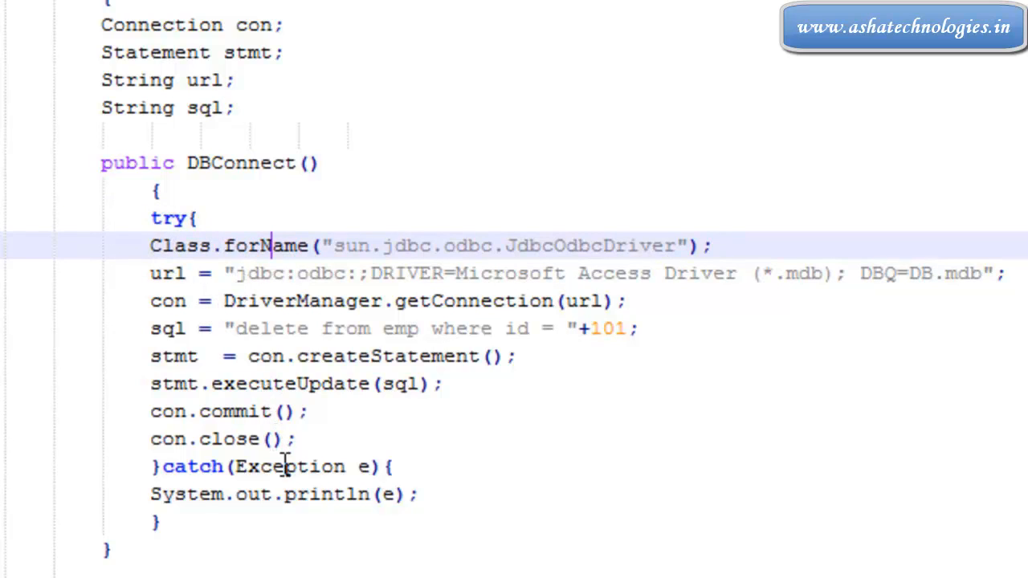
{"action": "left_click", "coordinate": [151, 246]}
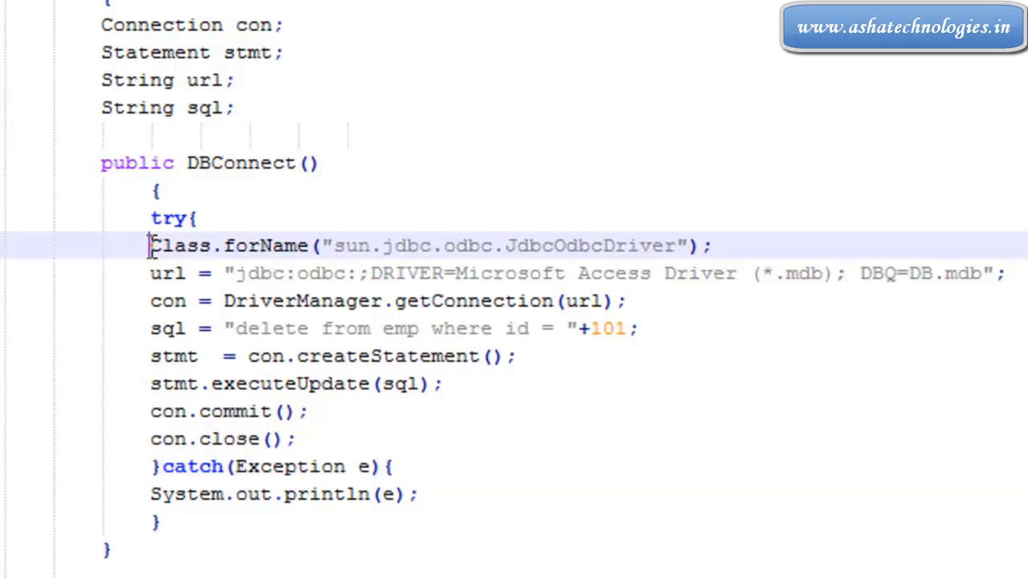
{"action": "left_click_drag", "start_coordinate": [150, 245], "coordinate": [297, 438]}
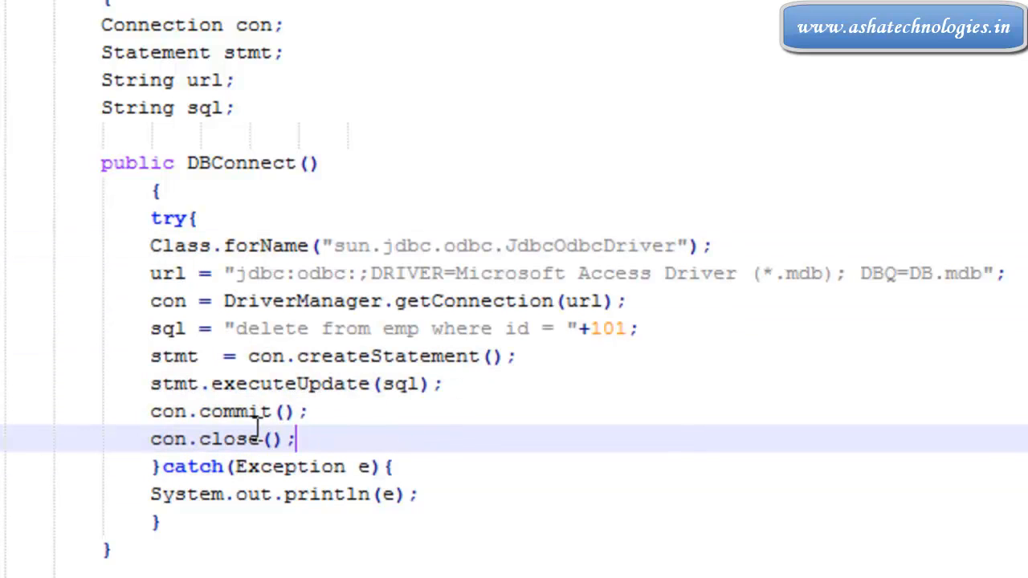
{"action": "mouse_move", "coordinate": [312, 384]}
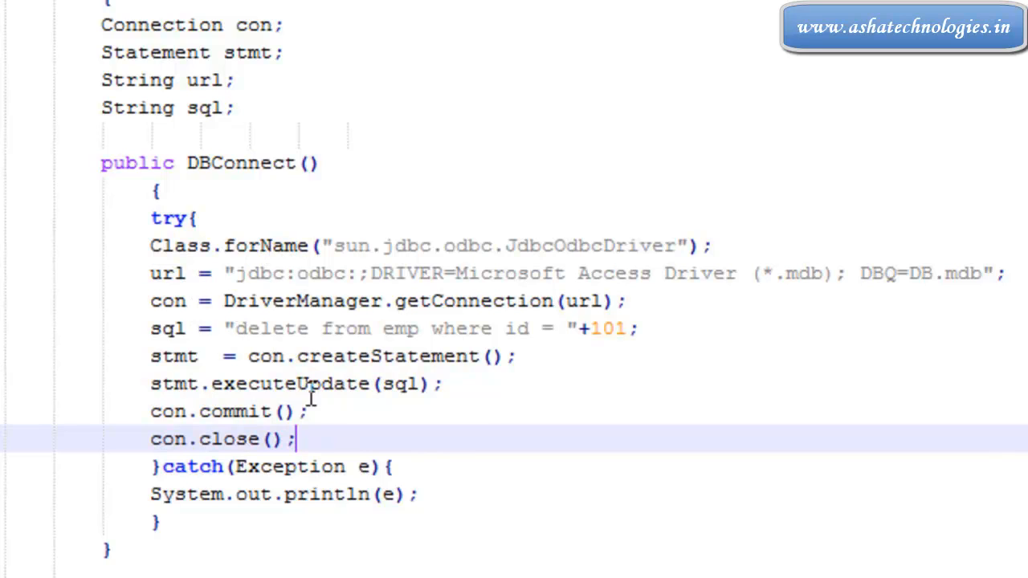
{"action": "left_click", "coordinate": [239, 467]}
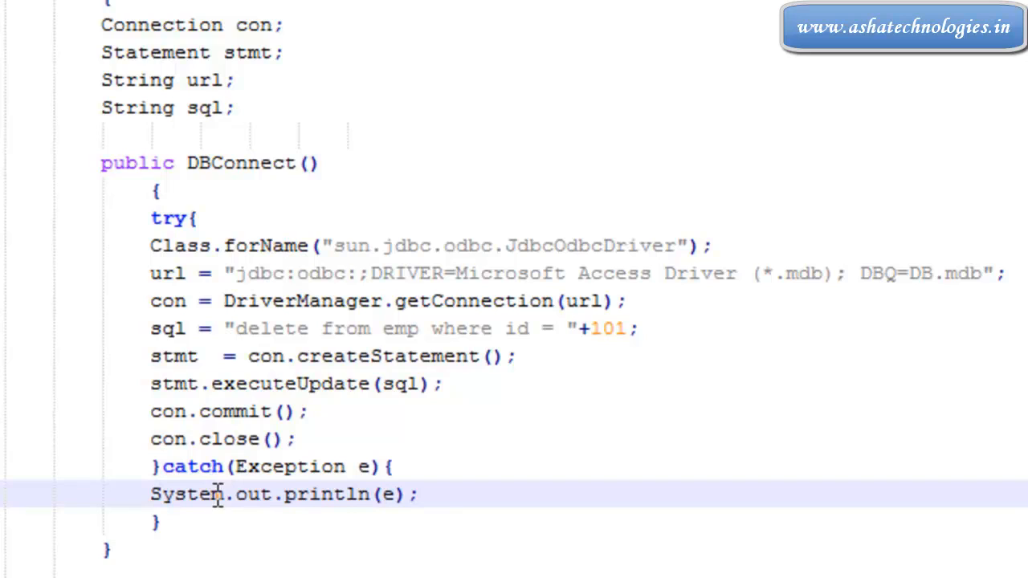
{"action": "left_click", "coordinate": [297, 438]}
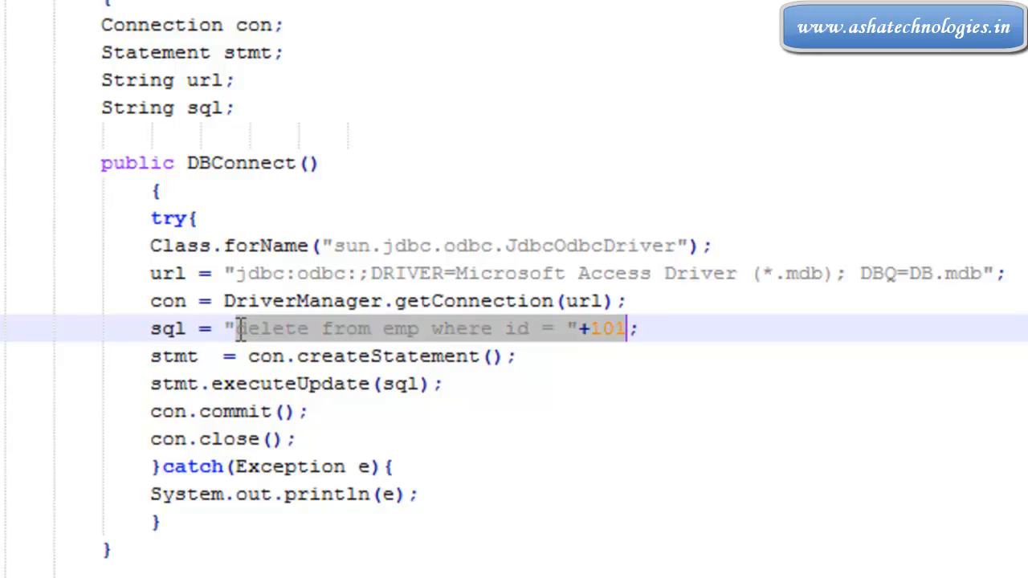
Replace the old delete query with 'Create table dept(id number(10),'.
{"action": "key", "text": "Delete"}
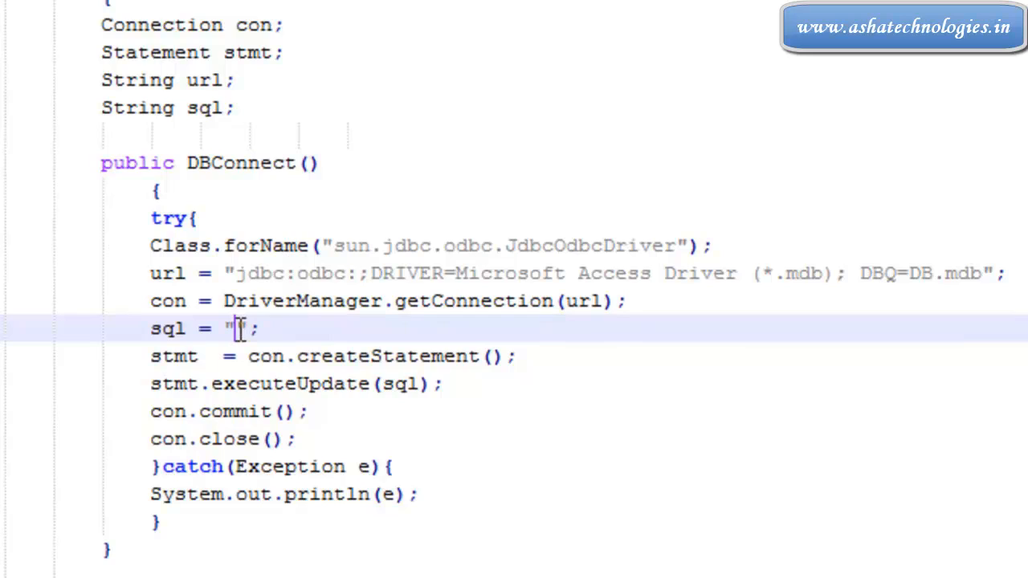
{"action": "type", "text": "Create"}
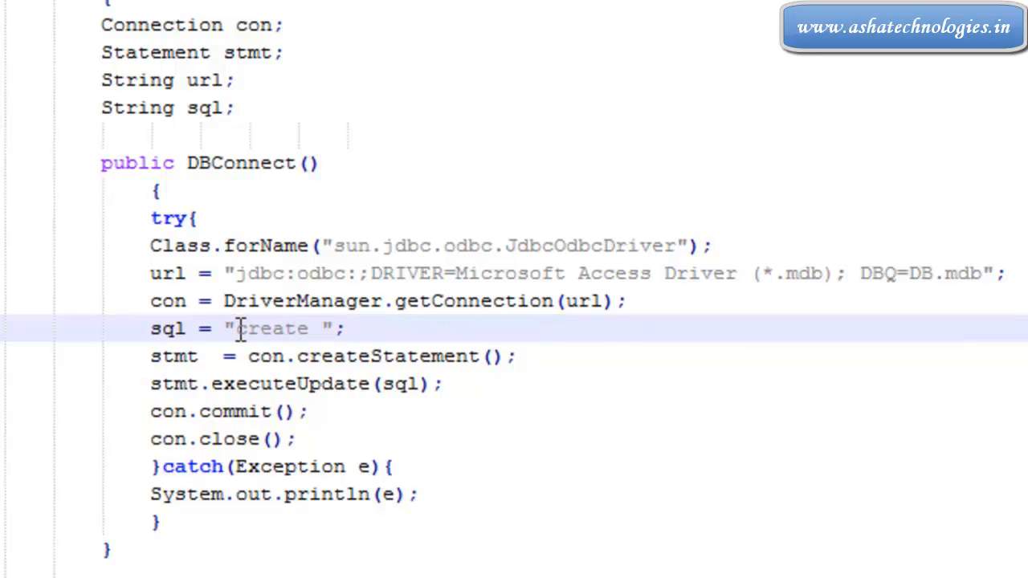
{"action": "type", "text": "table"}
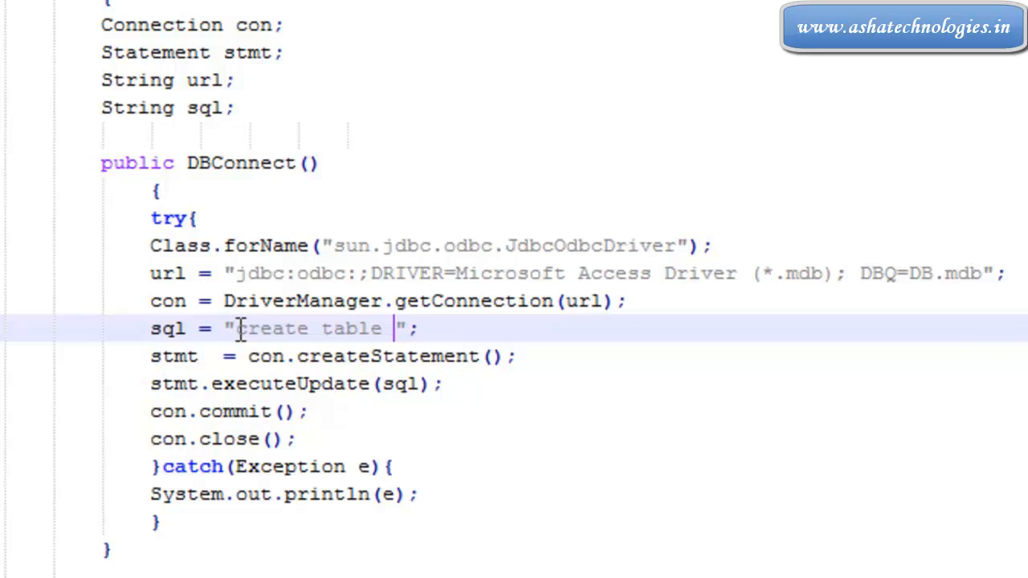
{"action": "type", "text": "dept"}
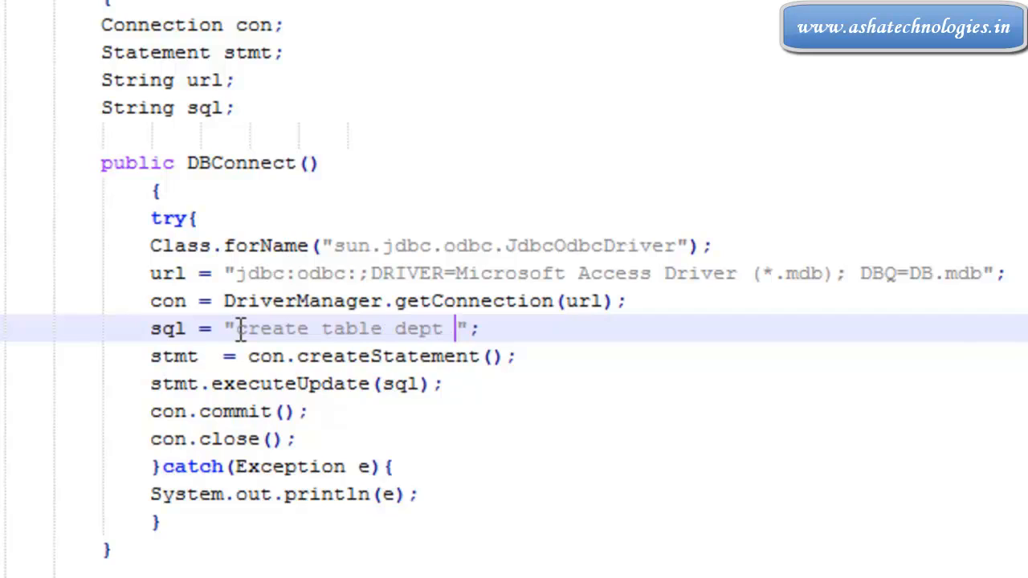
{"action": "key", "text": "BackSpace"}
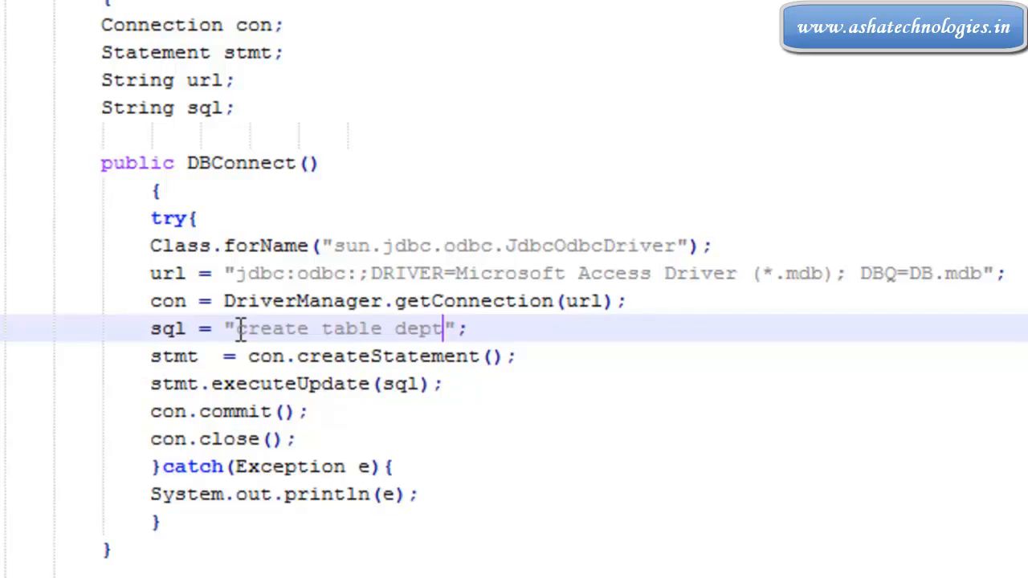
{"action": "type", "text": "()"}
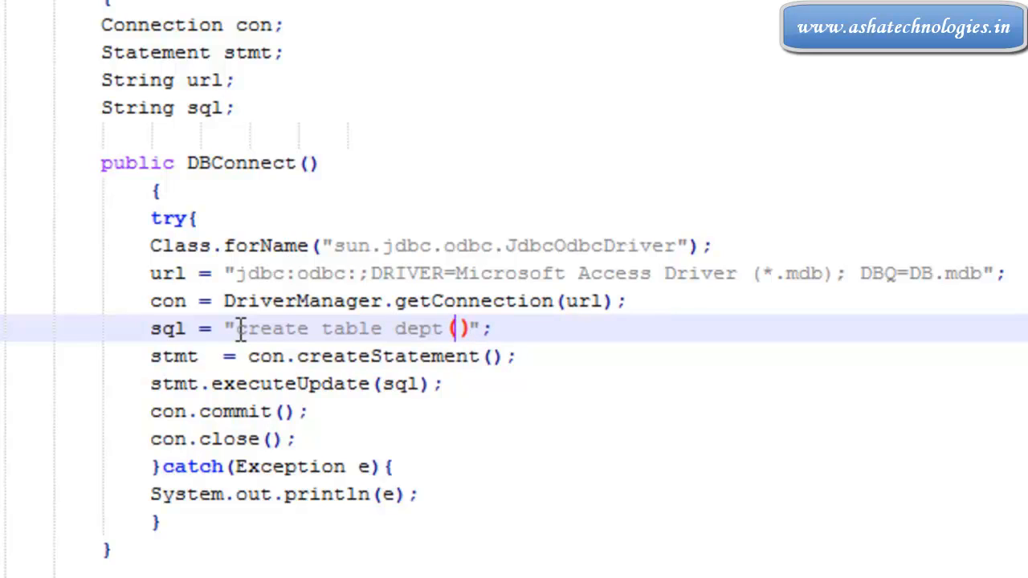
{"action": "type", "text": "id"}
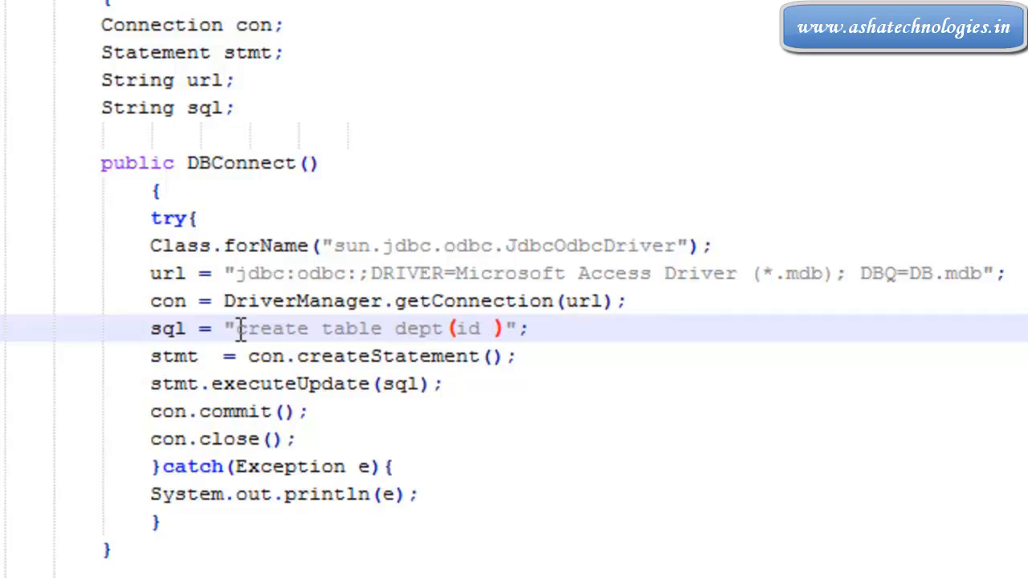
{"action": "type", "text": "number("}
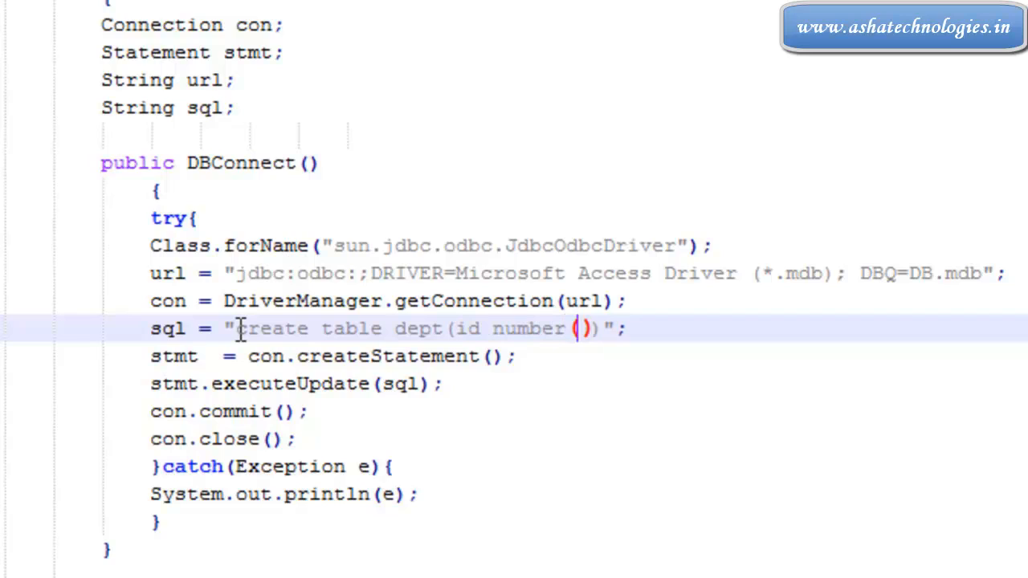
{"action": "type", "text": "10),"}
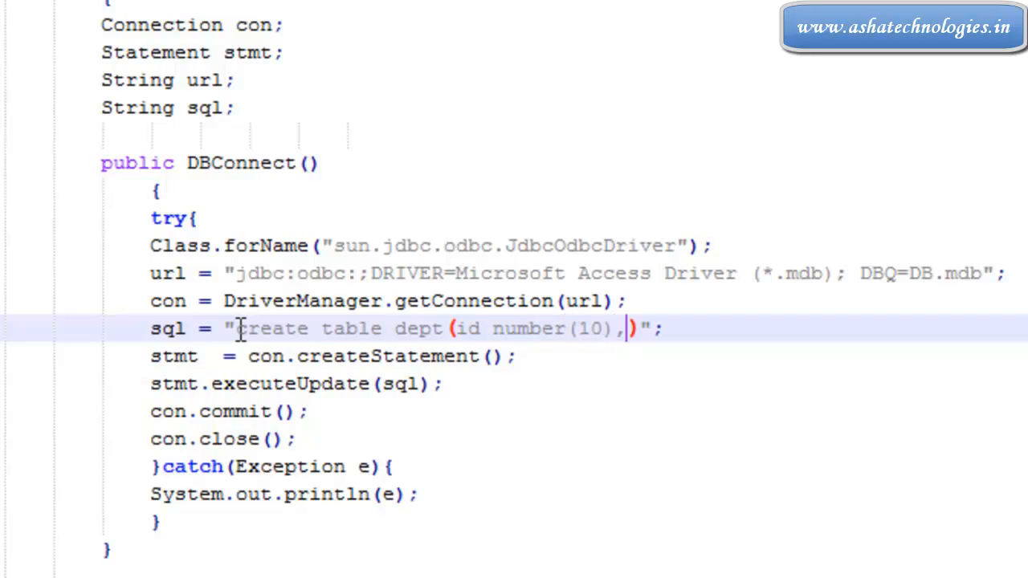
Add the name varchar(20) and city varchar(20) columns to the statement.
{"action": "type", "text": "nam"}
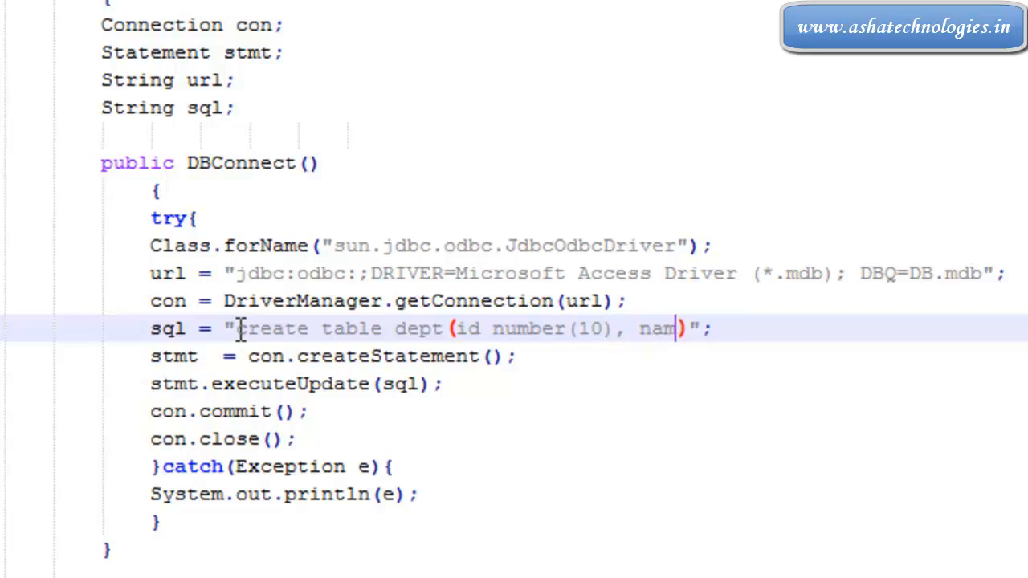
{"action": "type", "text": "e varchar2 ()"}
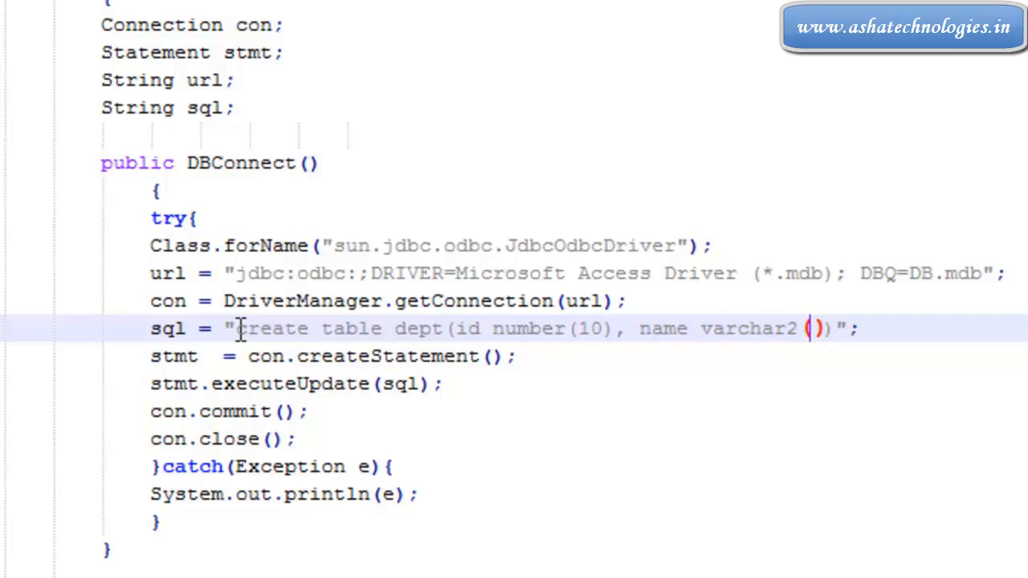
{"action": "type", "text": "20"}
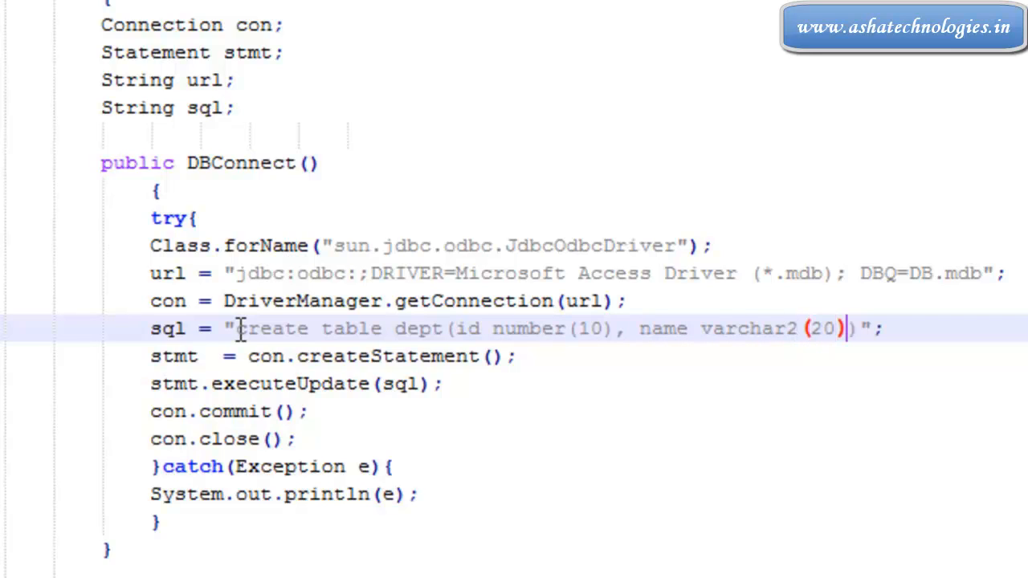
{"action": "type", "text": ","}
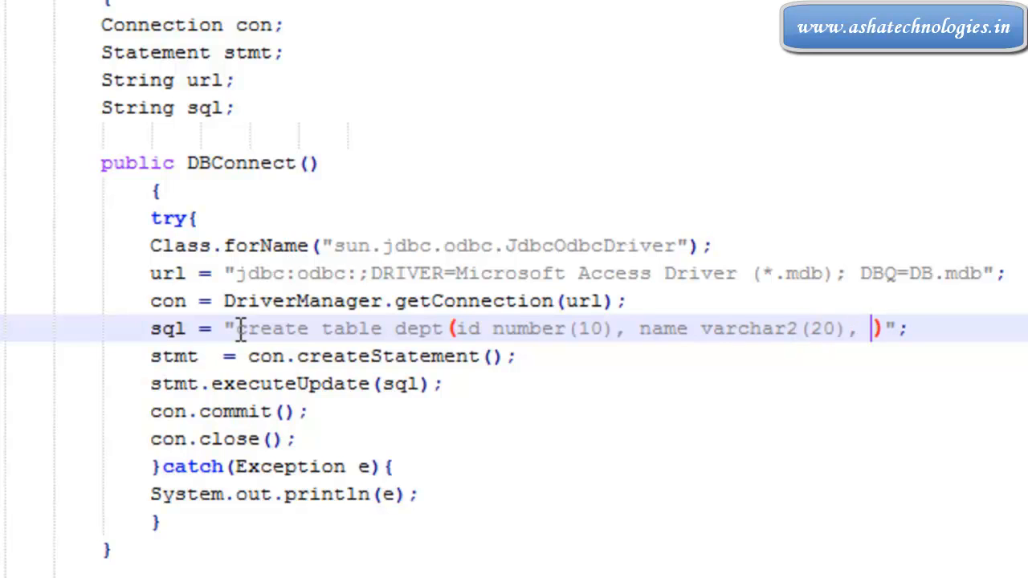
{"action": "type", "text": "city varchar2("}
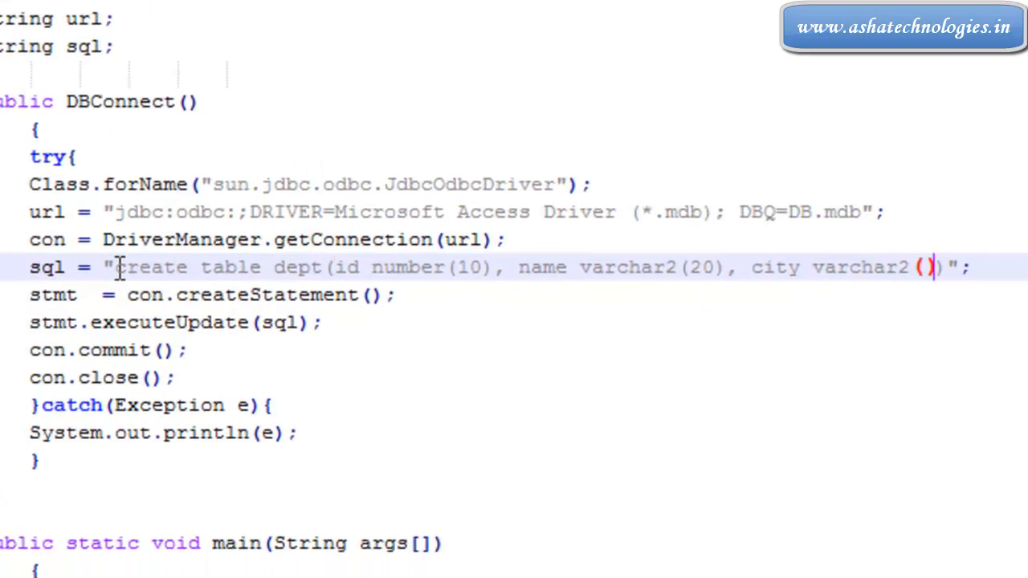
{"action": "type", "text": "20)"}
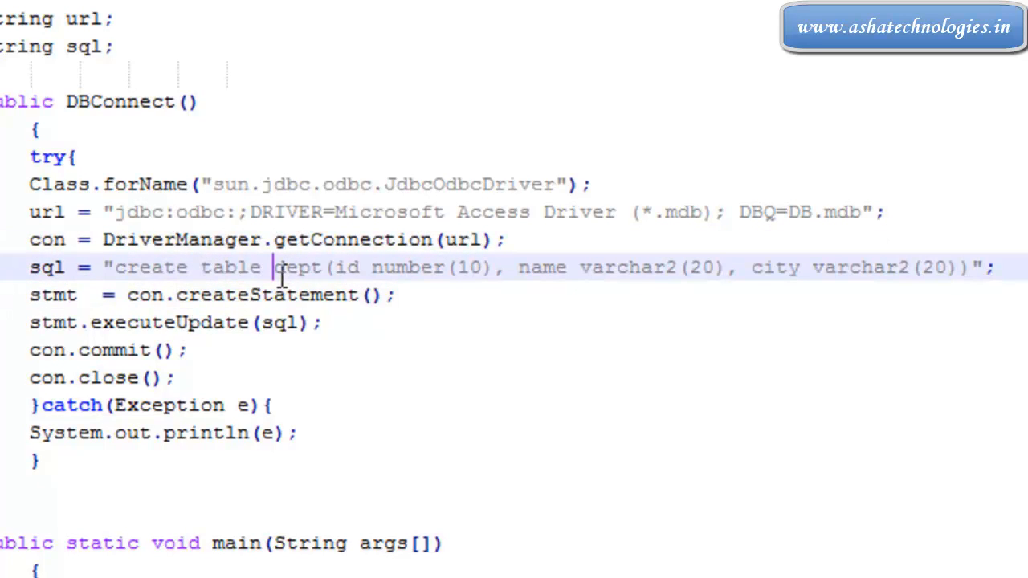
Highlight the finished CREATE TABLE statement while explaining it.
{"action": "left_click_drag", "start_coordinate": [115, 266], "coordinate": [566, 267]}
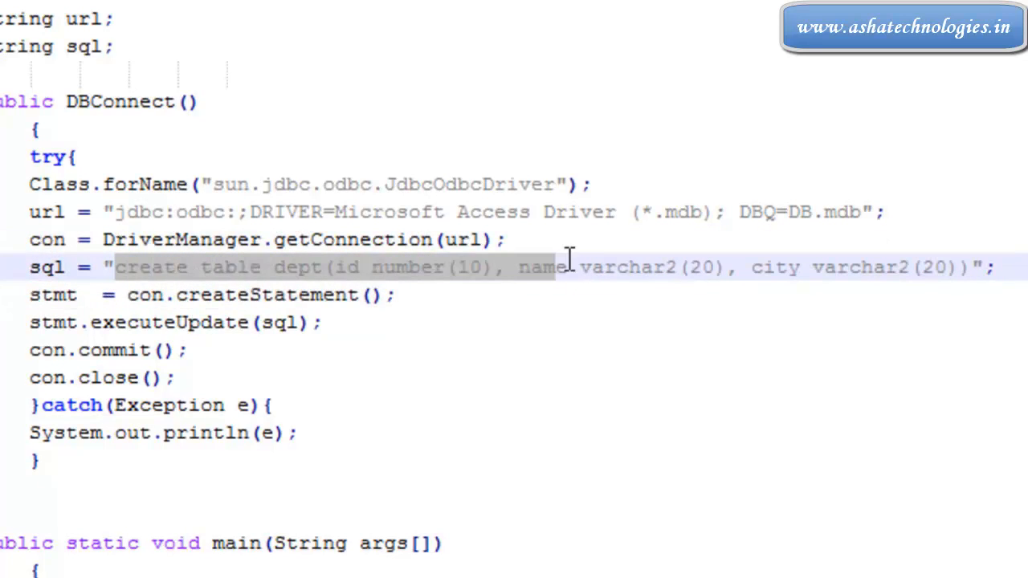
{"action": "left_click", "coordinate": [69, 267]}
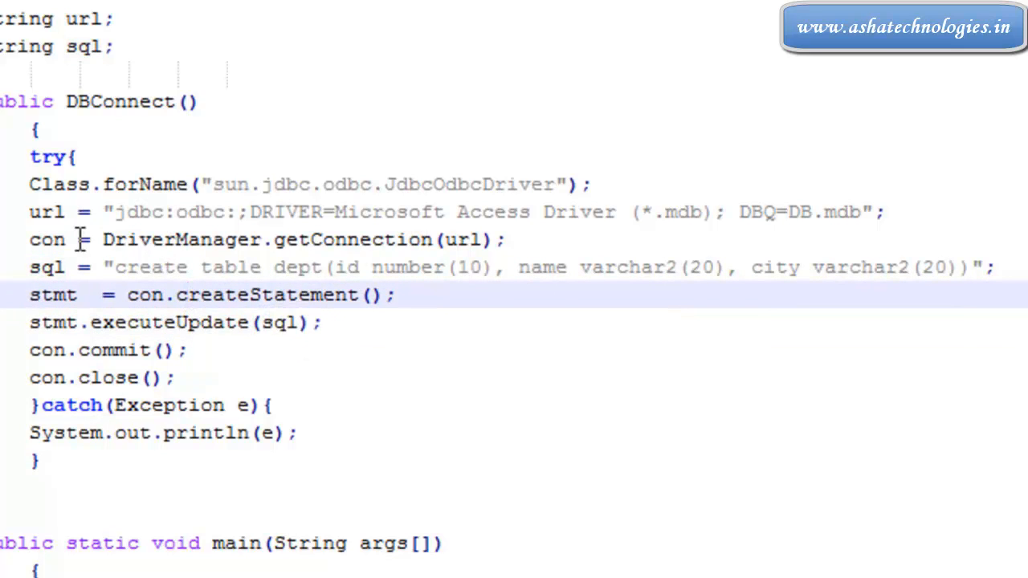
{"action": "left_click", "coordinate": [313, 267]}
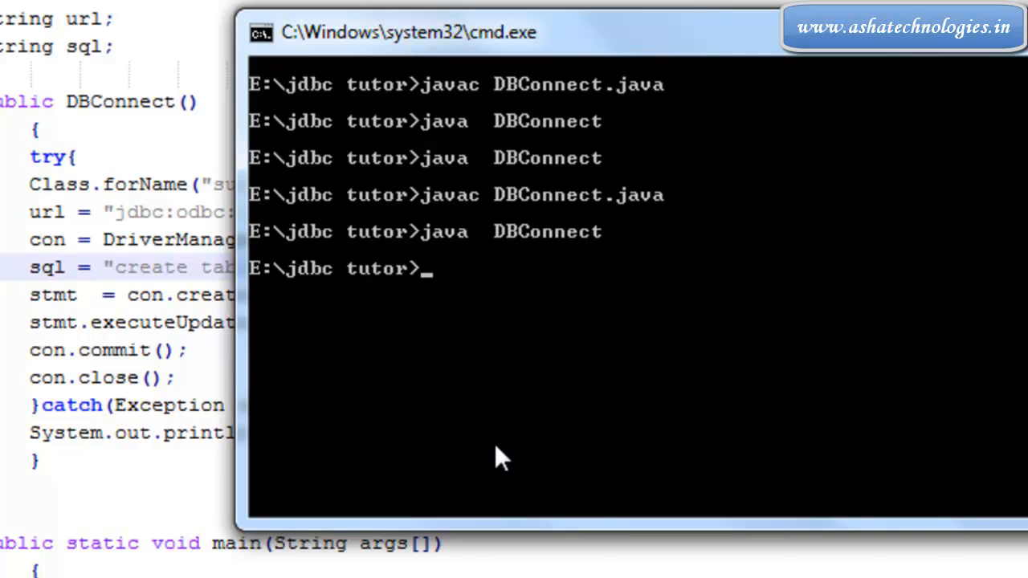
Compile with 'javac DBConnect.java', then run 'java DBConnect'.
{"action": "type", "text": "javac"}
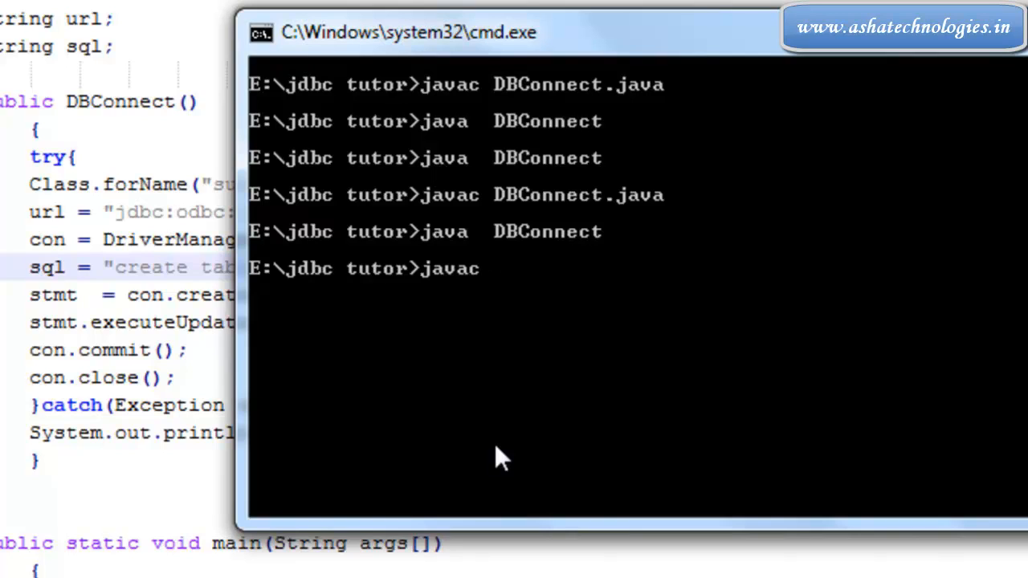
{"action": "type", "text": "DBC"}
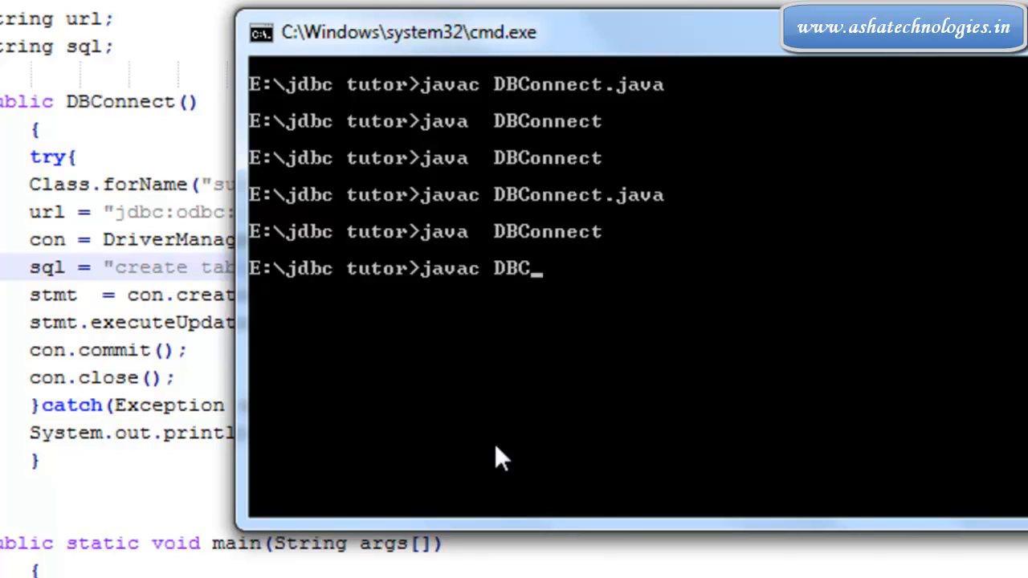
{"action": "type", "text": "onnect."}
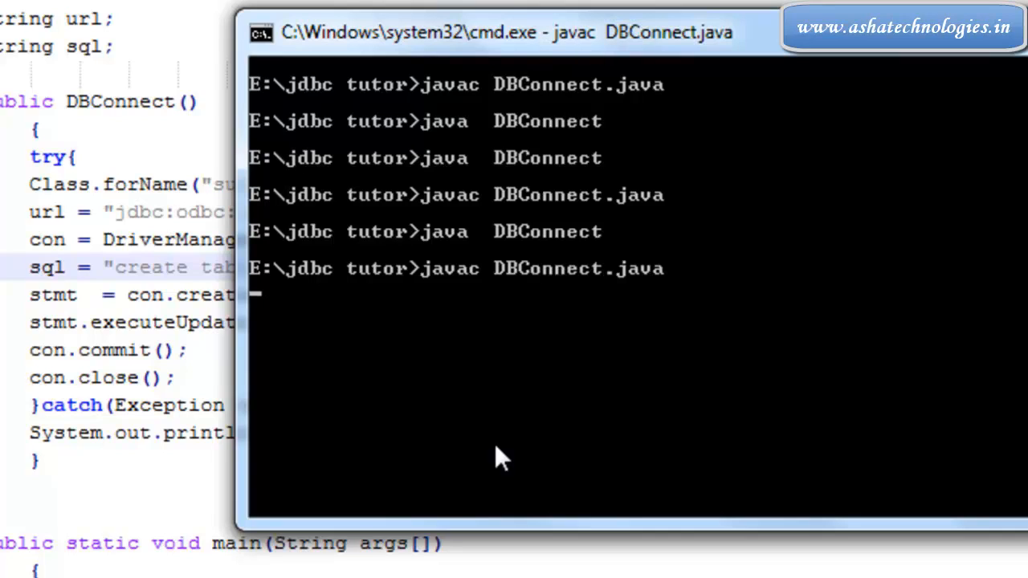
{"action": "type", "text": "java"}
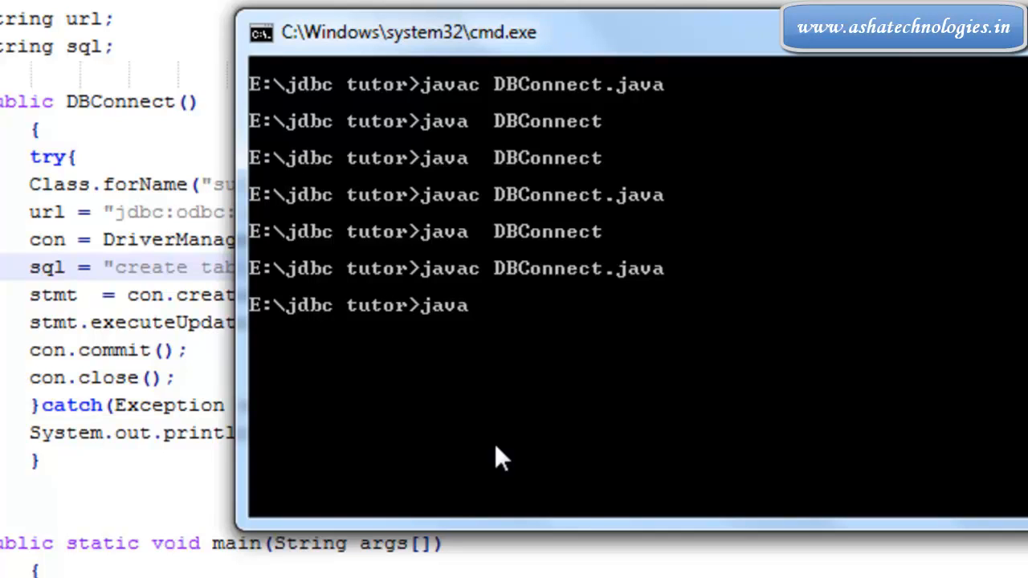
{"action": "type", "text": "DBConnect"}
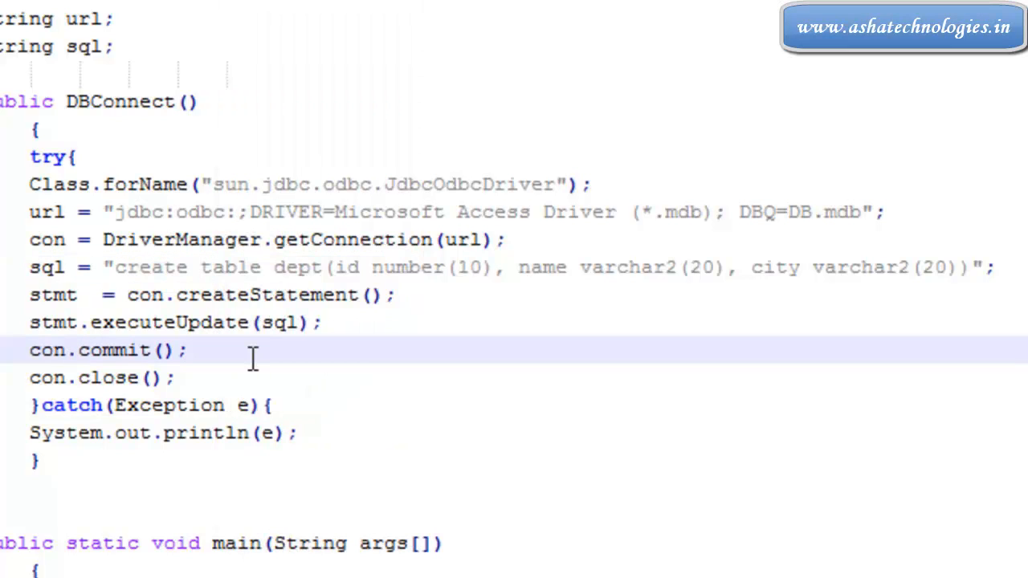
{"action": "mouse_move", "coordinate": [313, 267]}
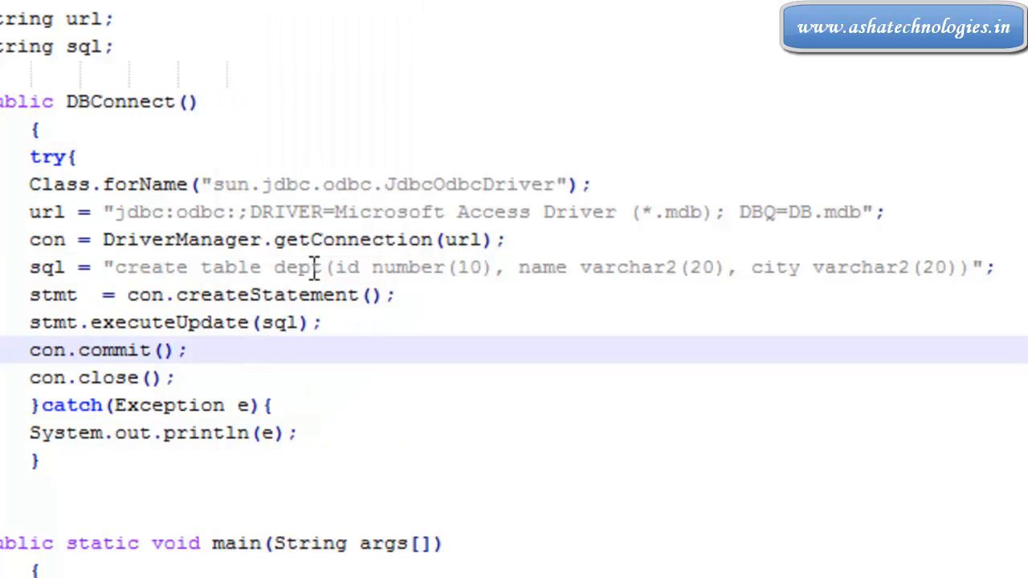
Replace id's number(10) type with integer in the sql string.
{"action": "left_click", "coordinate": [450, 267]}
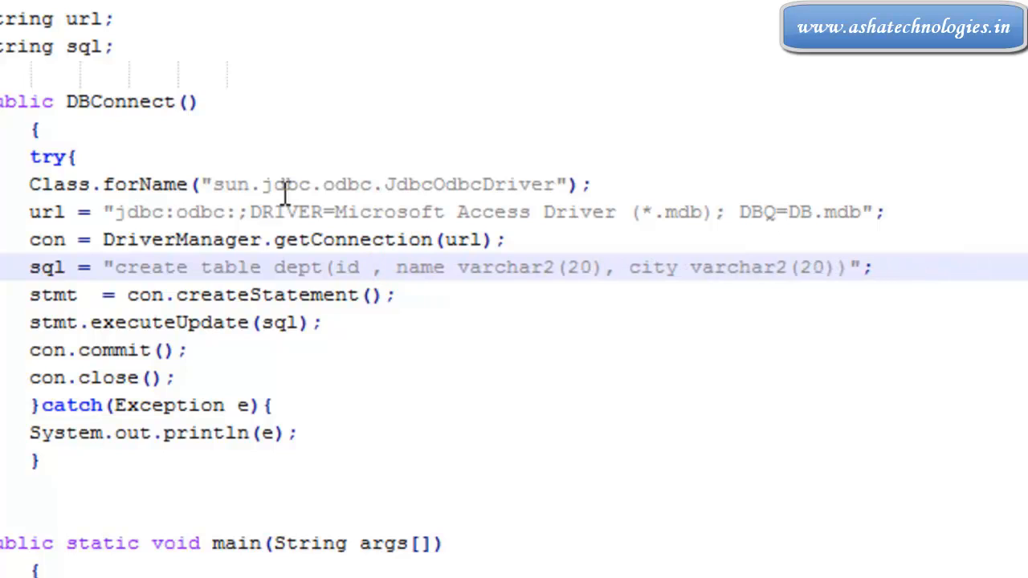
{"action": "type", "text": "integer"}
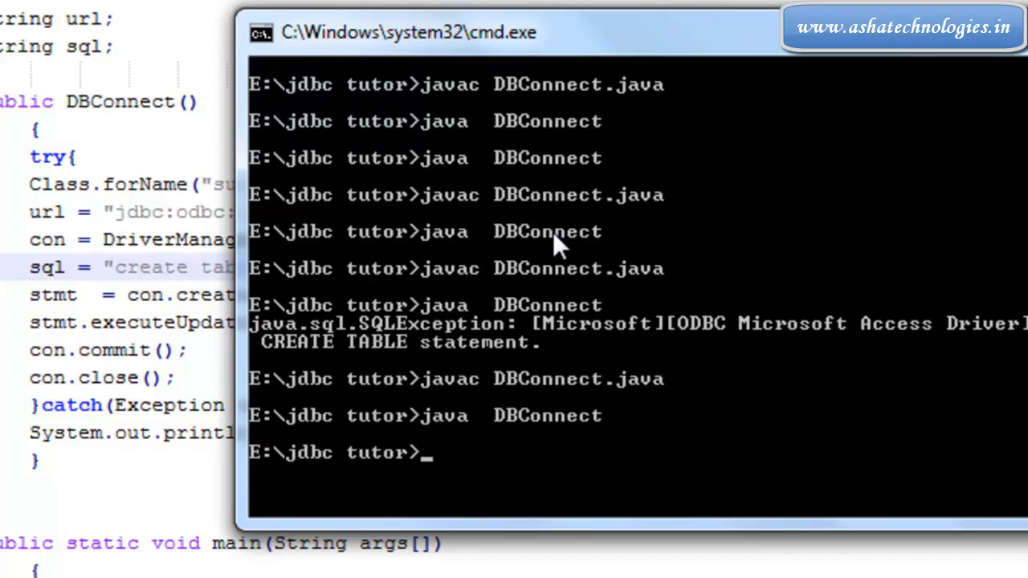
Clear the command prompt and open DB.mdb from the jdbc tutor folder.
{"action": "type", "text": "cl"}
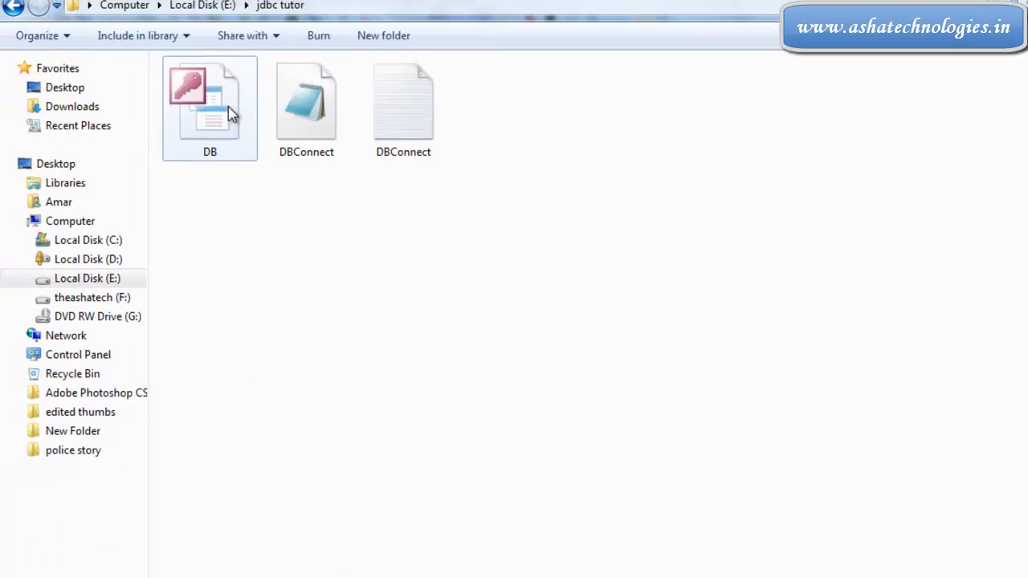
{"action": "double_click", "coordinate": [209, 100]}
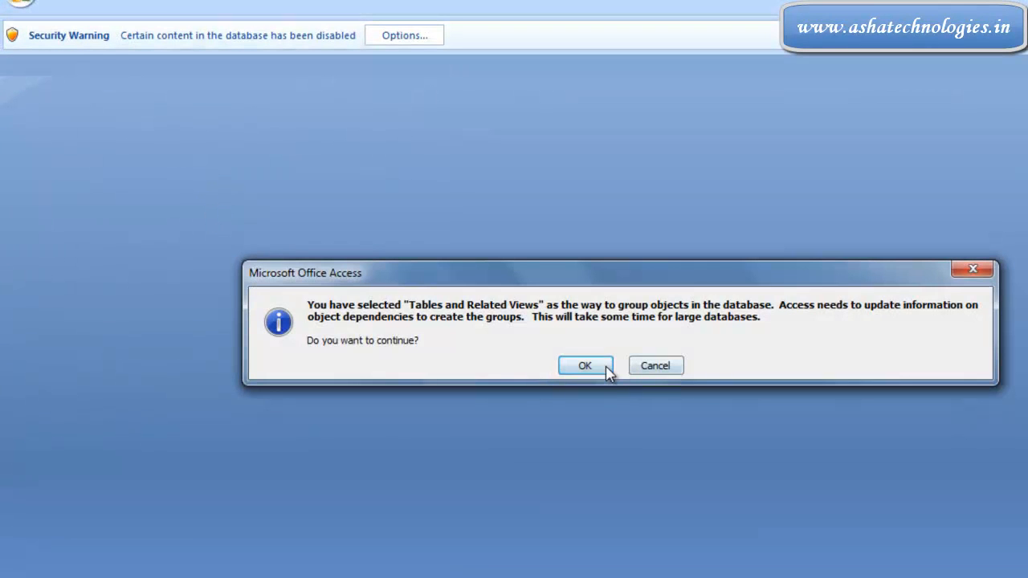
Confirm the grouping prompt and open the dept table to see its city column.
{"action": "left_click", "coordinate": [584, 366]}
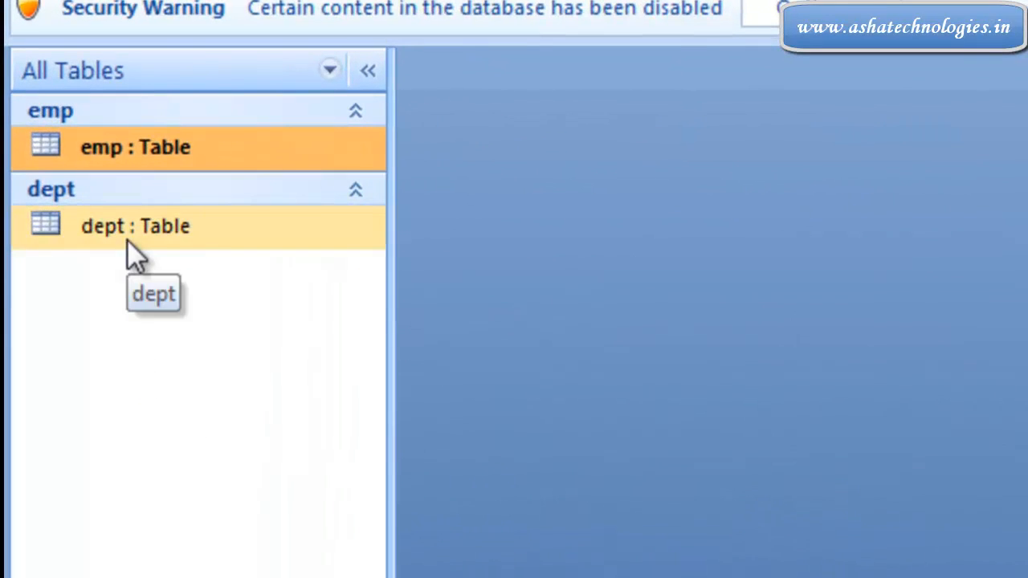
{"action": "double_click", "coordinate": [135, 225]}
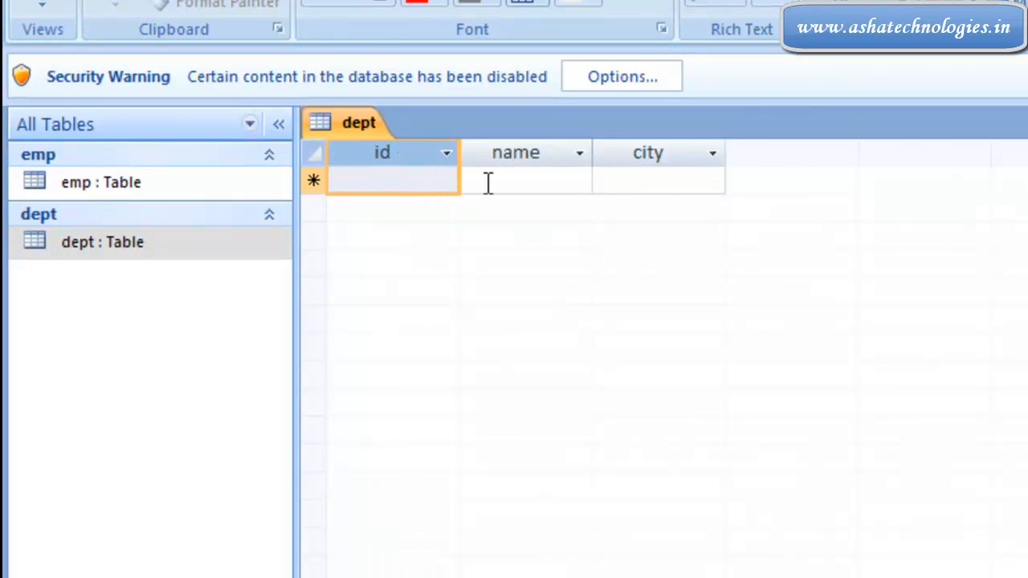
{"action": "left_click", "coordinate": [658, 180]}
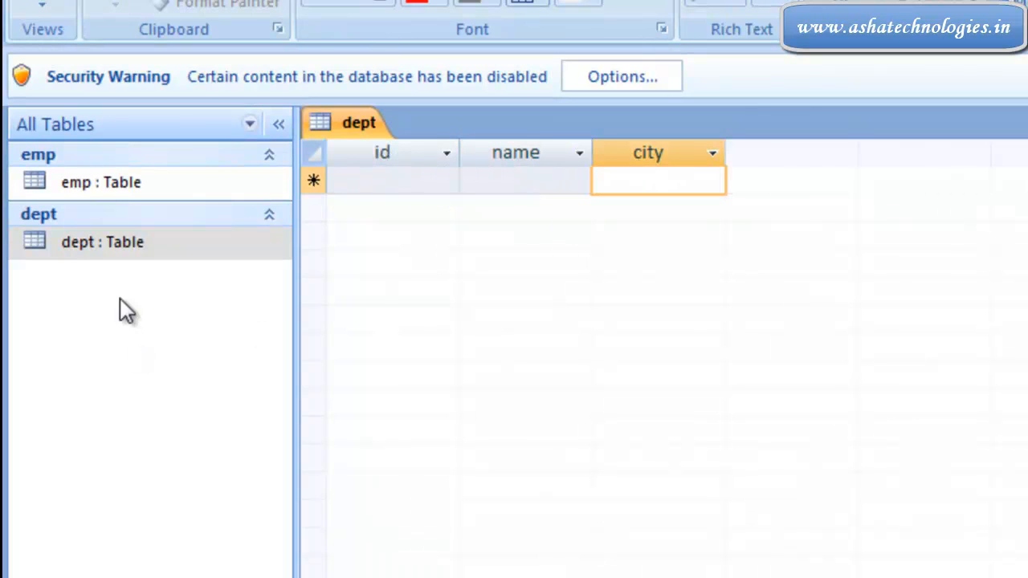
Inspect dept in Design View: id is Number, name and city are Text.
{"action": "right_click", "coordinate": [103, 242]}
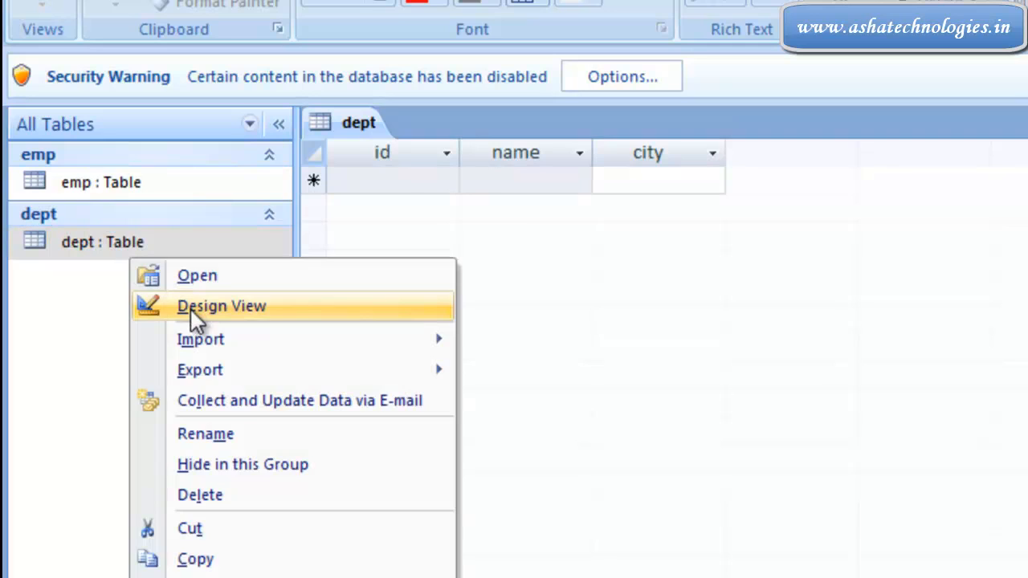
{"action": "left_click", "coordinate": [220, 306]}
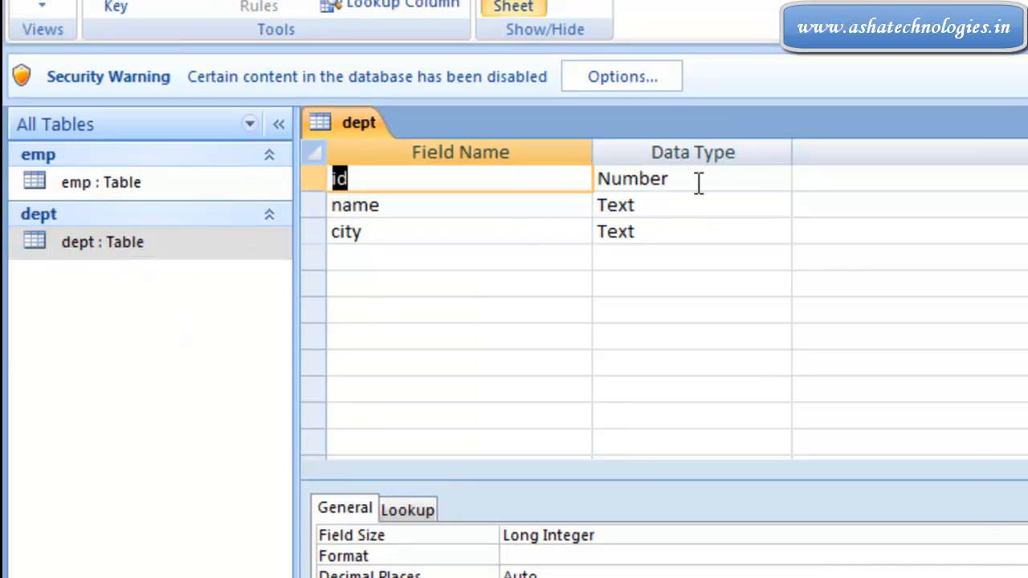
{"action": "left_click", "coordinate": [692, 205]}
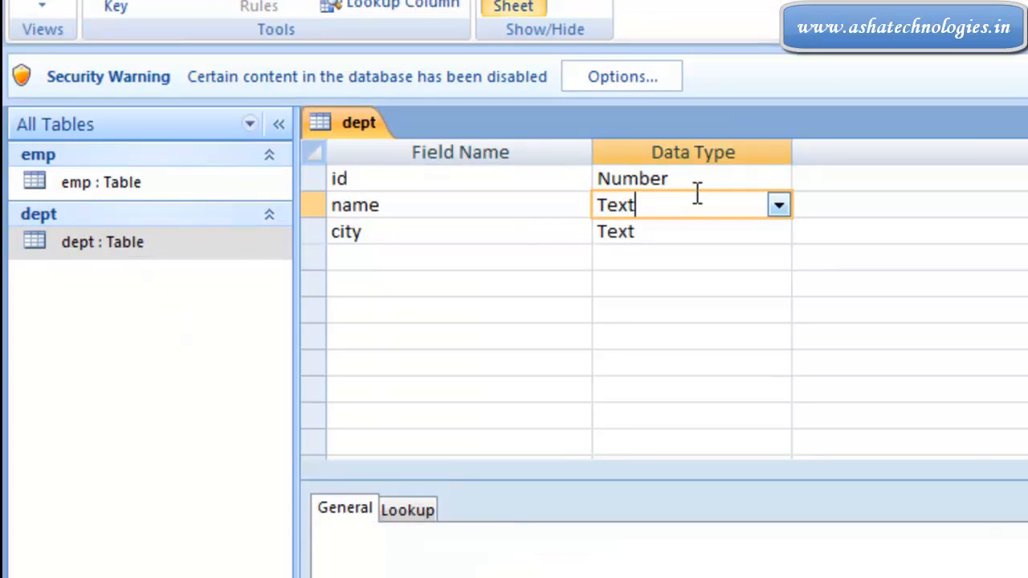
{"action": "left_click", "coordinate": [692, 231]}
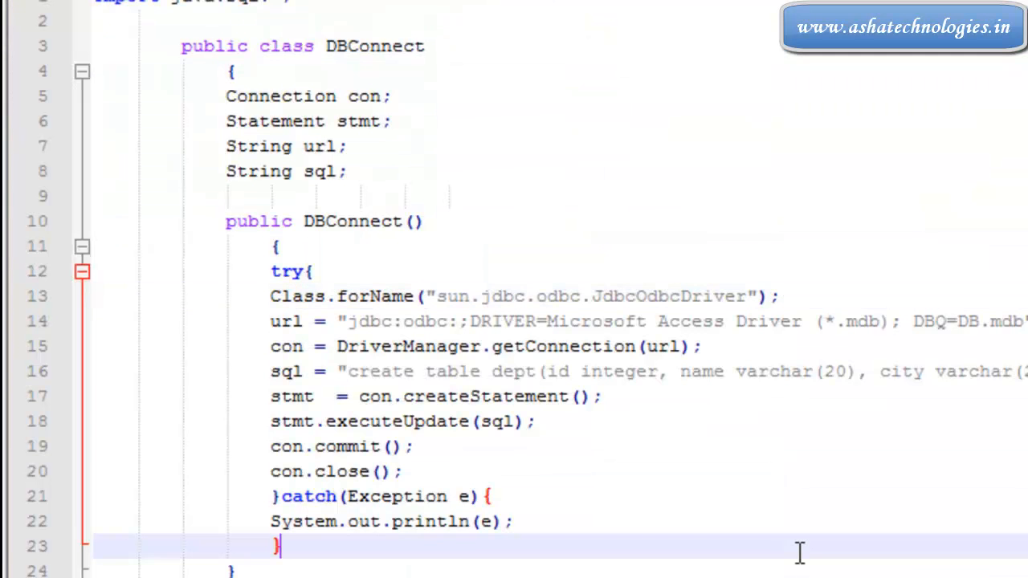
{"action": "left_click", "coordinate": [705, 371]}
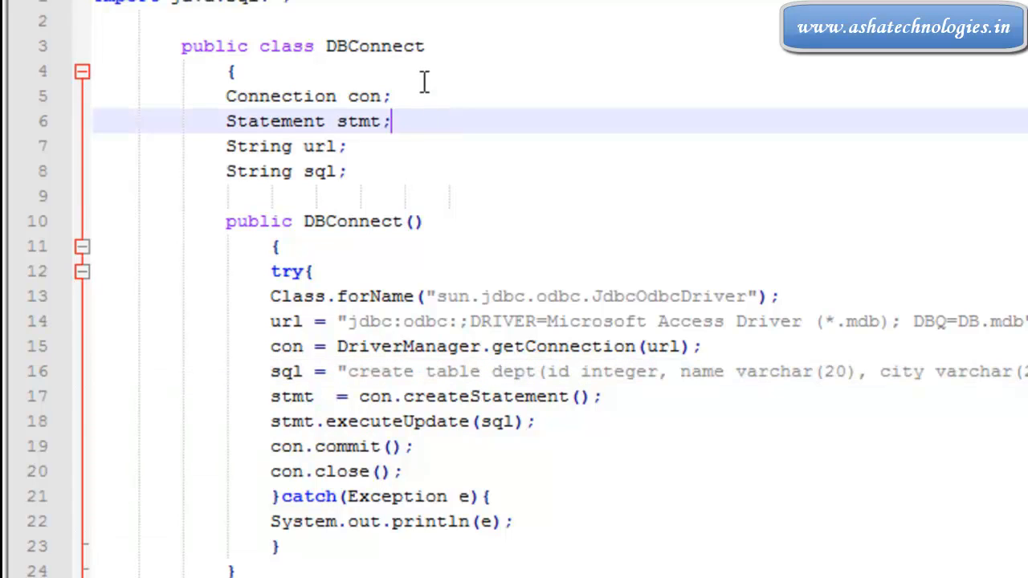
{"action": "left_click", "coordinate": [235, 70]}
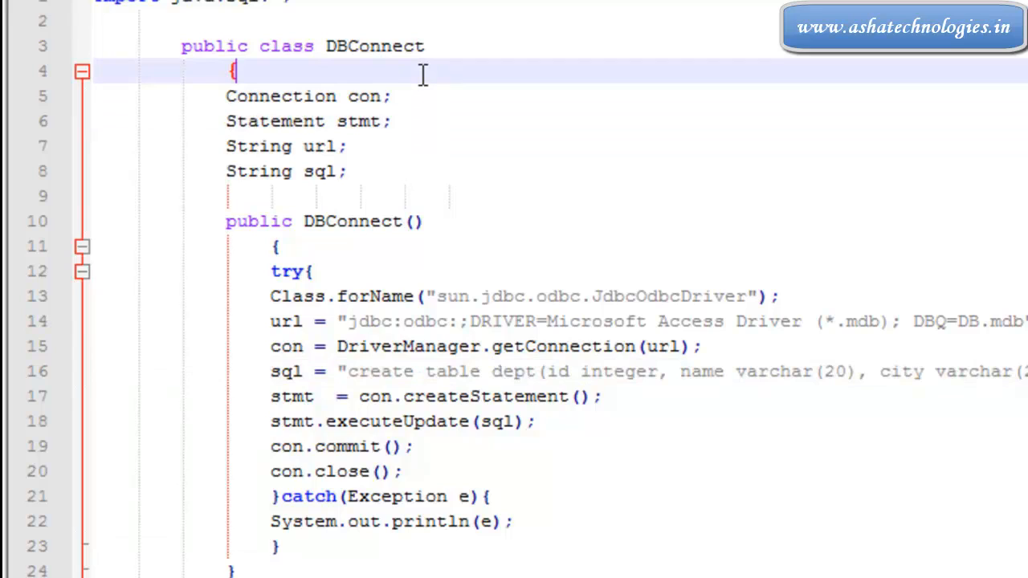